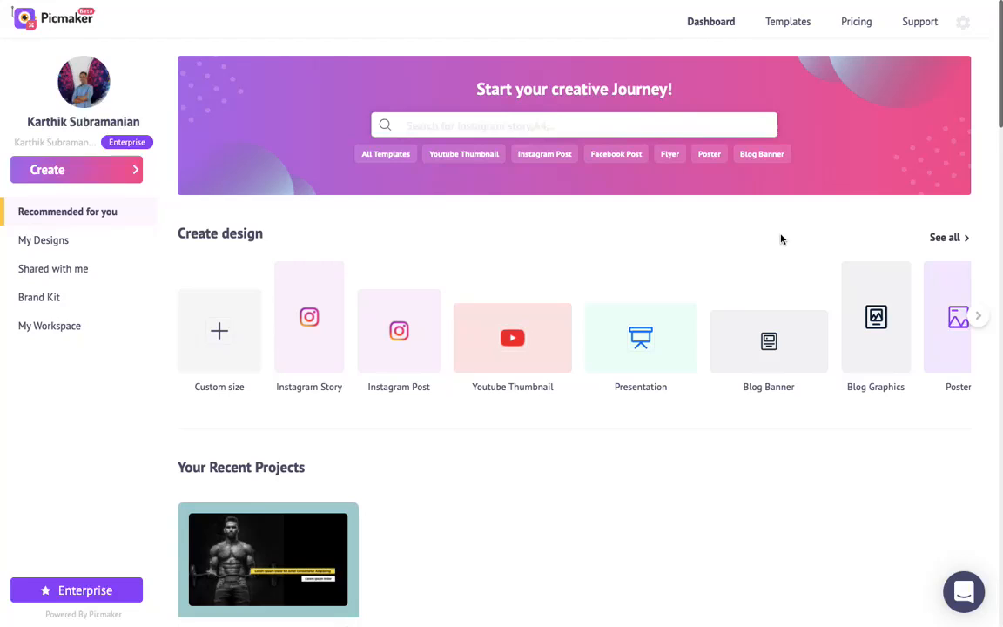
{"action": "mouse_move", "coordinate": [780, 230]}
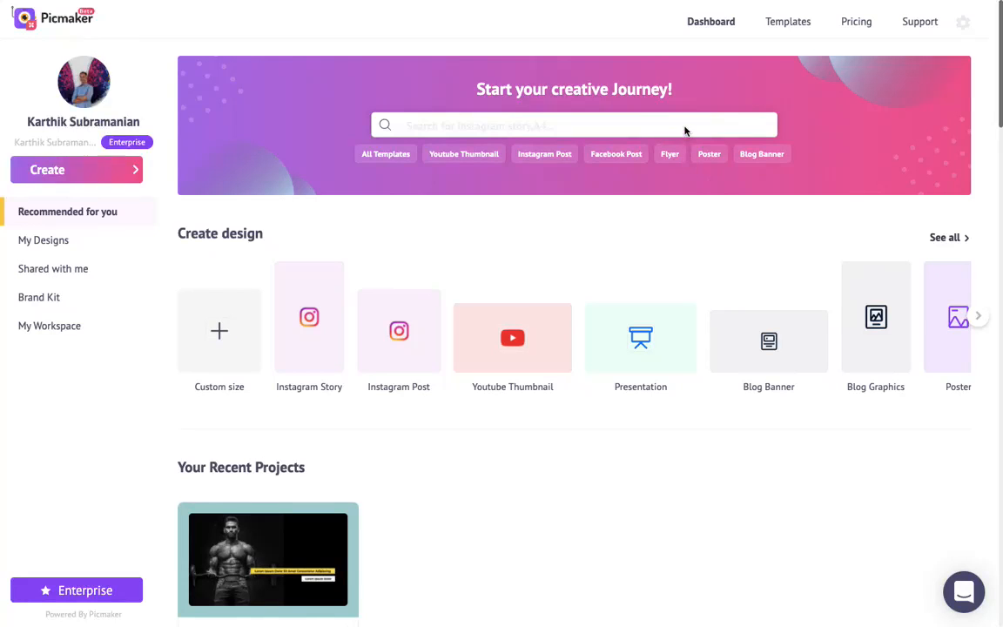
- Check the search box's recent and suggested template searches on the dashboard
{"action": "left_click", "coordinate": [573, 125]}
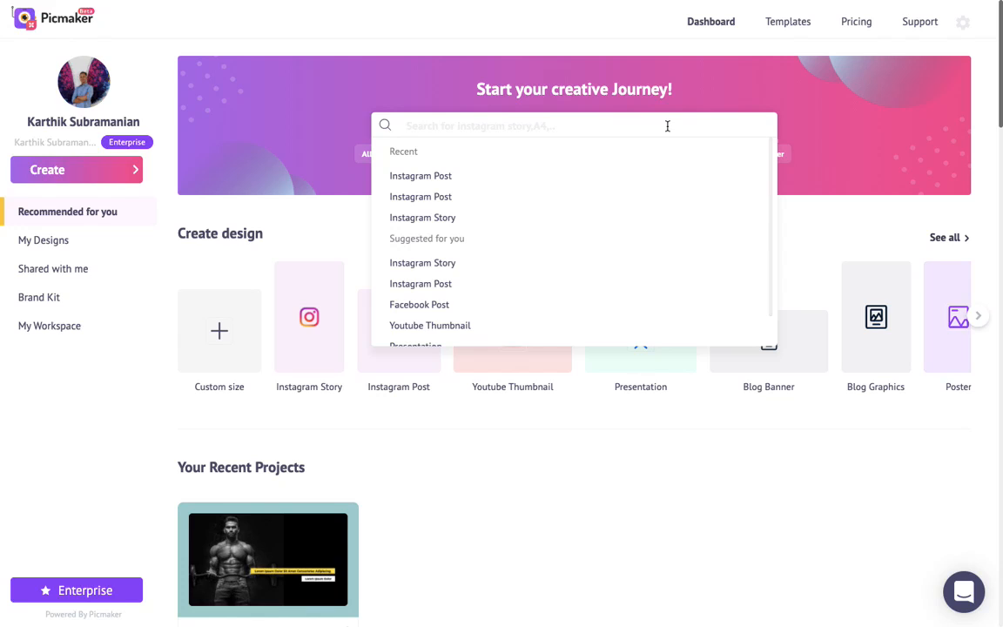
{"action": "mouse_move", "coordinate": [516, 176]}
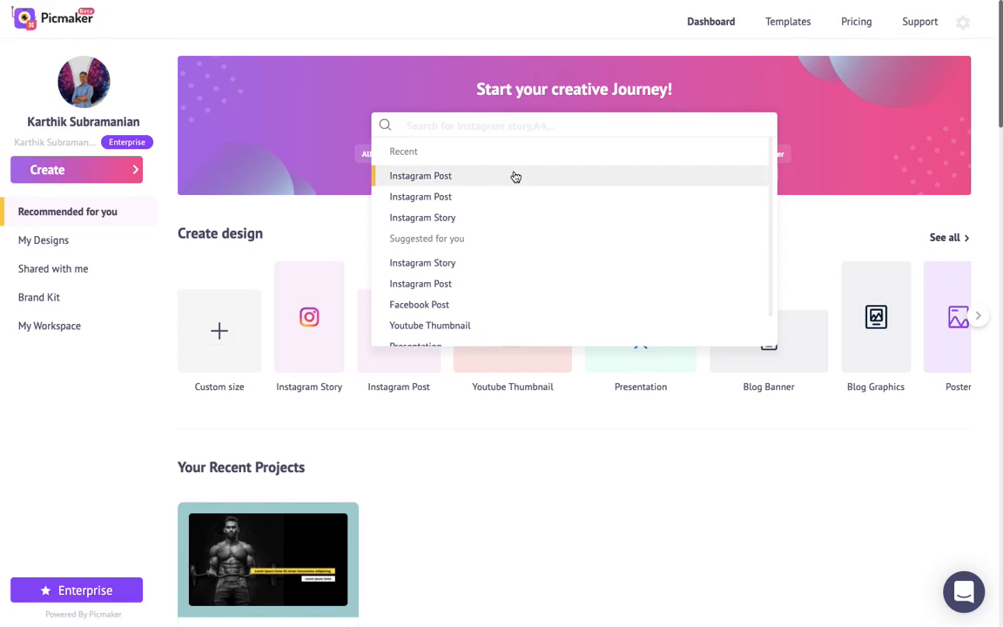
{"action": "mouse_move", "coordinate": [515, 192]}
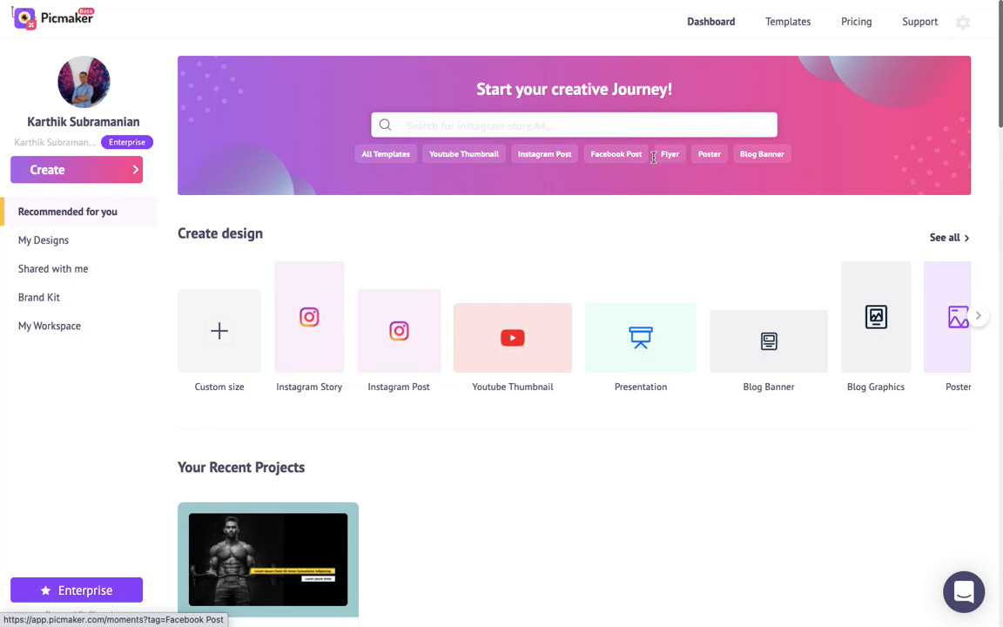
{"action": "scroll", "scroll_direction": "down", "scroll_amount": 3}
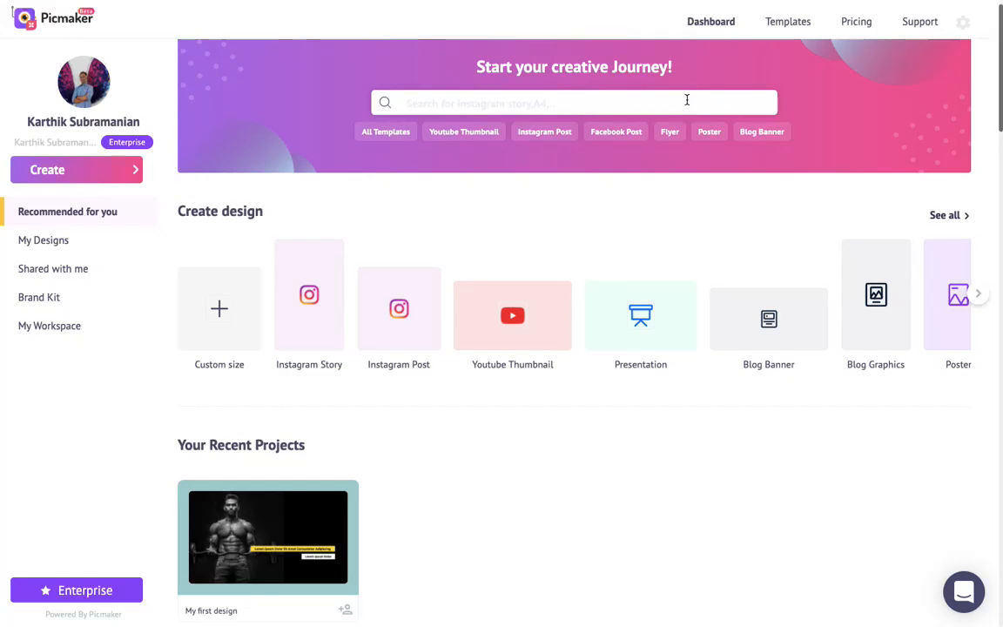
{"action": "scroll", "scroll_direction": "down", "scroll_amount": 3}
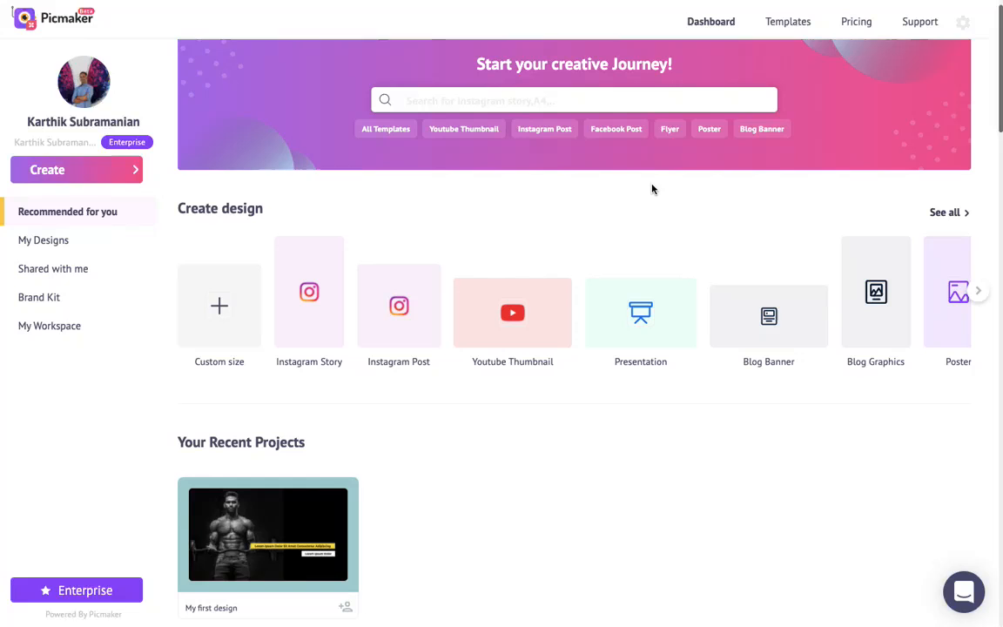
{"action": "mouse_move", "coordinate": [225, 308]}
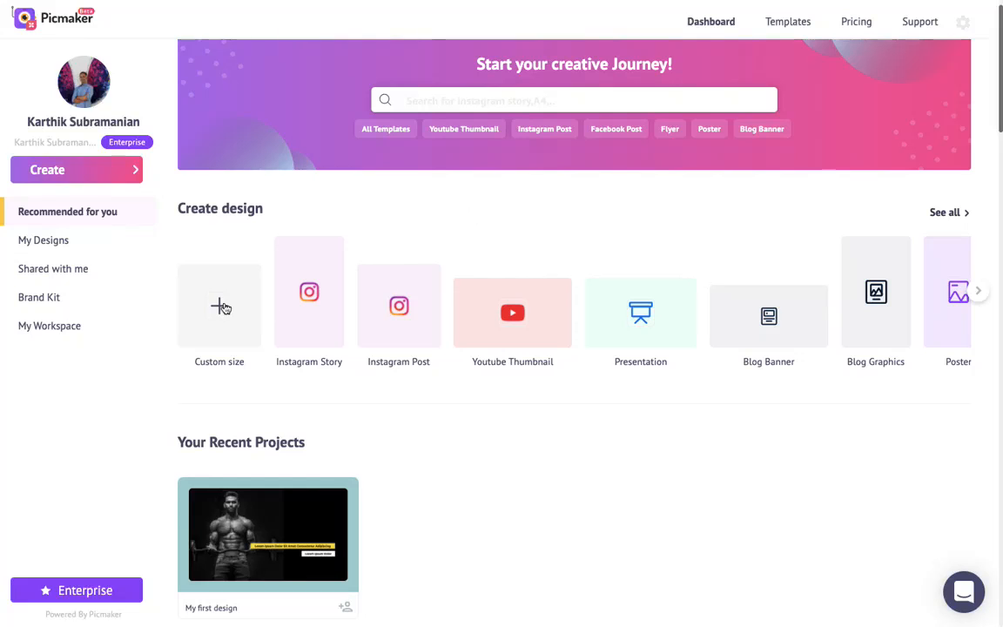
- Start a custom-size design, begin entering a width, then dismiss the prompt without creating
{"action": "left_click", "coordinate": [219, 307]}
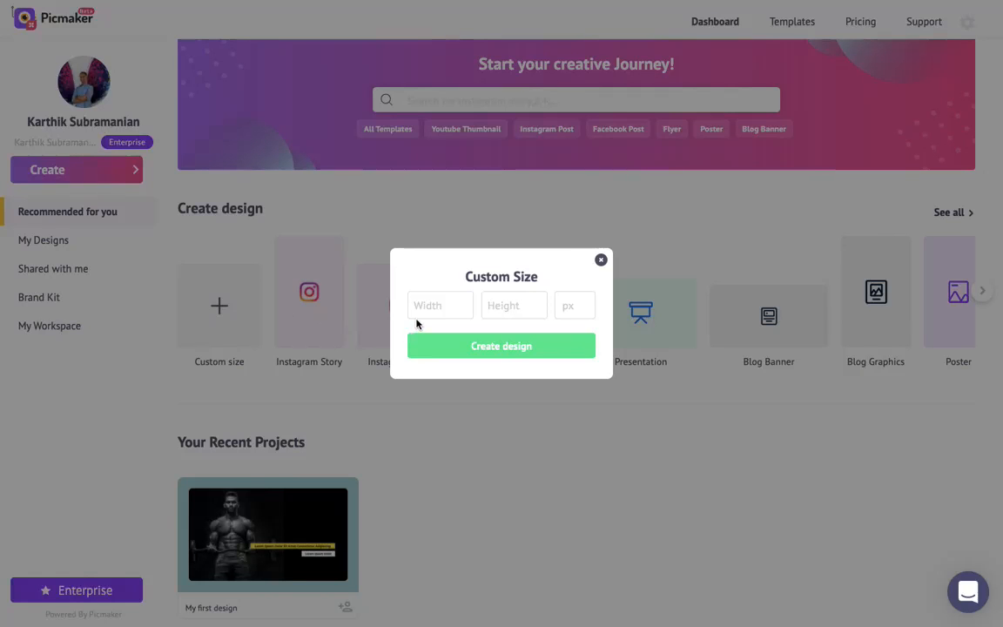
{"action": "left_click", "coordinate": [435, 304]}
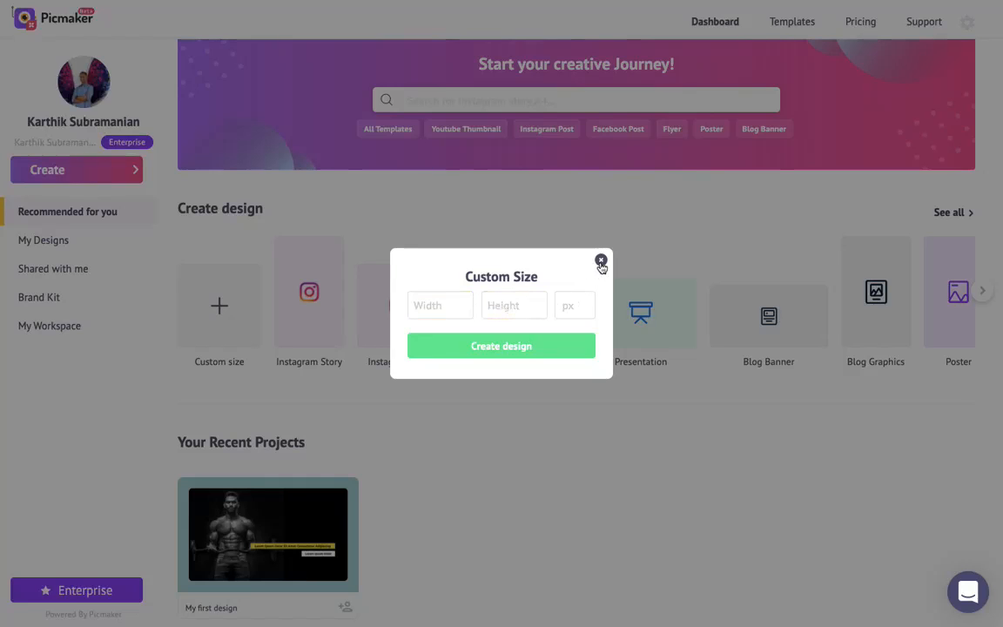
{"action": "left_click", "coordinate": [601, 262]}
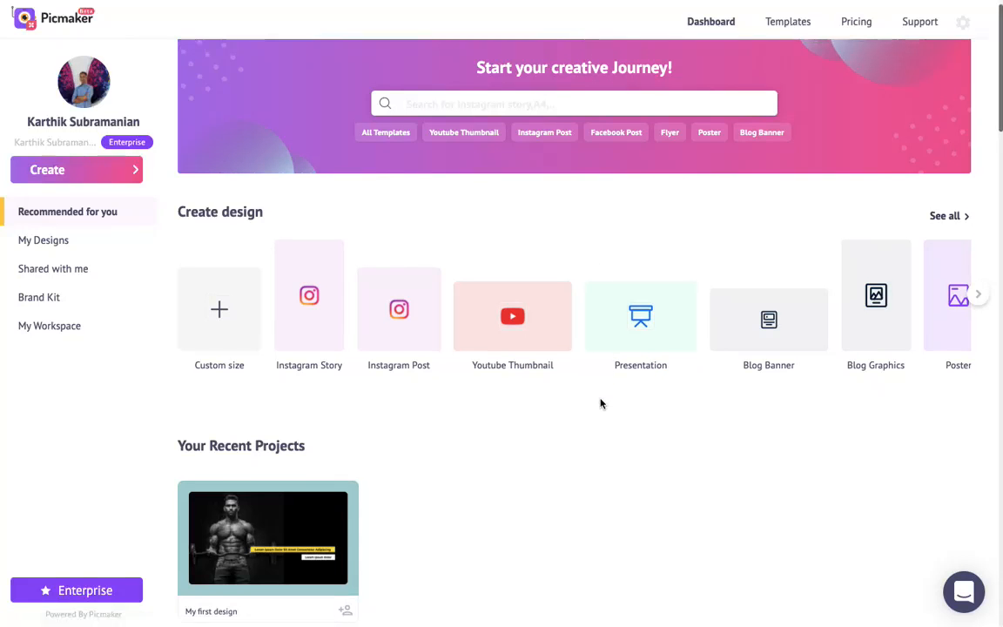
- Scroll down through the dashboard's template categories
{"action": "scroll", "scroll_direction": "down", "scroll_amount": 3}
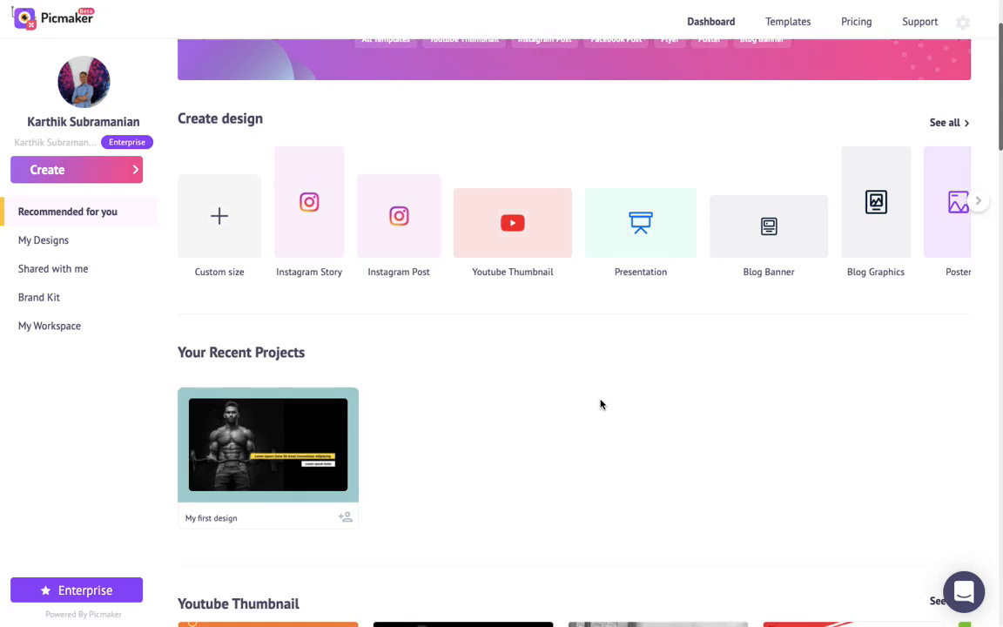
{"action": "scroll", "scroll_direction": "down", "scroll_amount": 3}
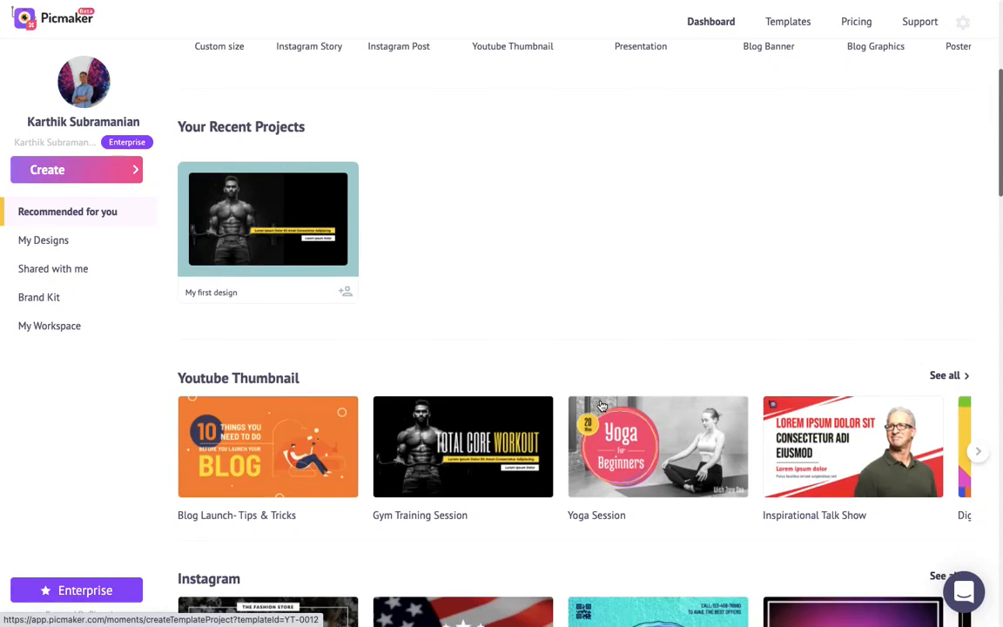
{"action": "scroll", "scroll_direction": "down", "scroll_amount": 3}
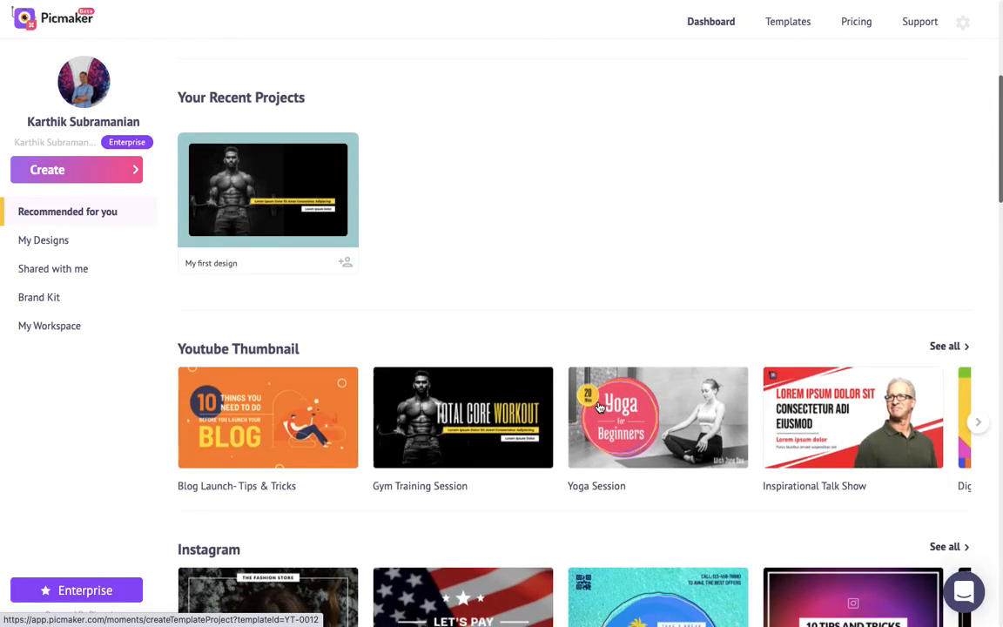
{"action": "scroll", "scroll_direction": "down", "scroll_amount": 3}
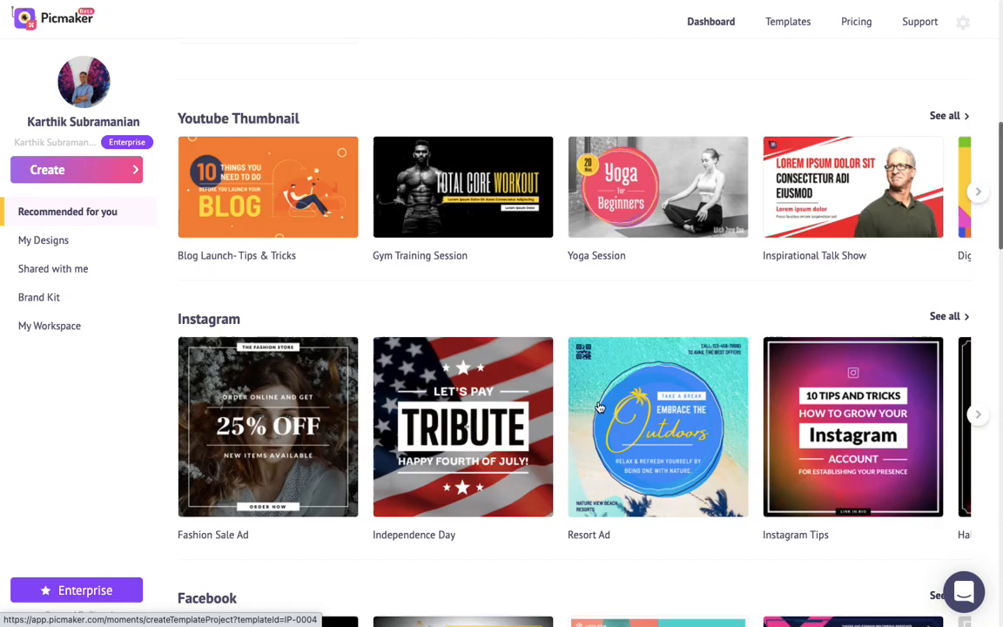
{"action": "scroll", "scroll_direction": "down", "scroll_amount": 3}
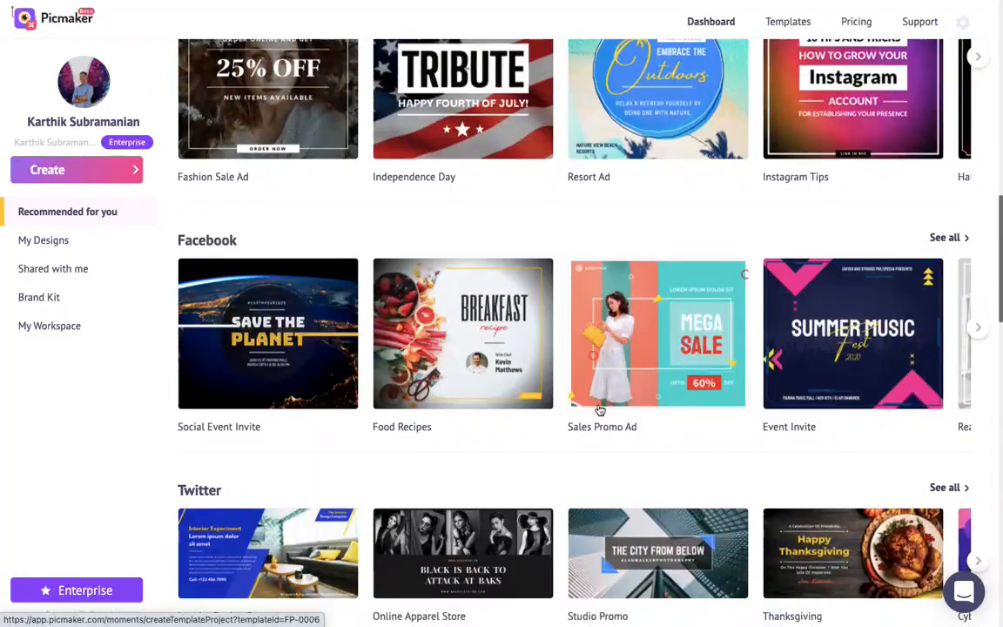
{"action": "scroll", "scroll_direction": "down", "scroll_amount": 3}
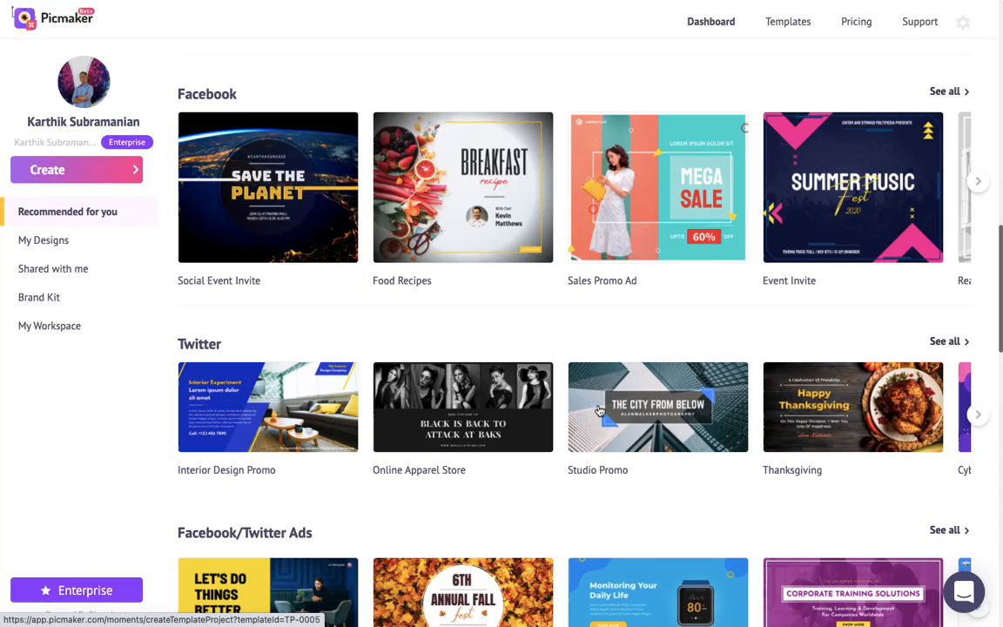
{"action": "scroll", "scroll_direction": "down", "scroll_amount": 3}
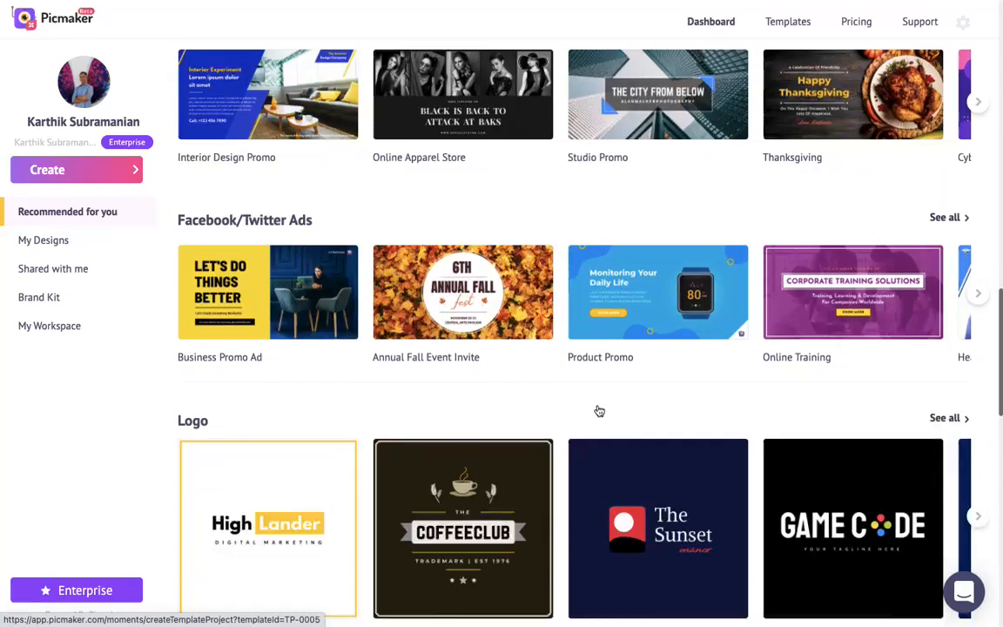
{"action": "scroll", "scroll_direction": "down", "scroll_amount": 3}
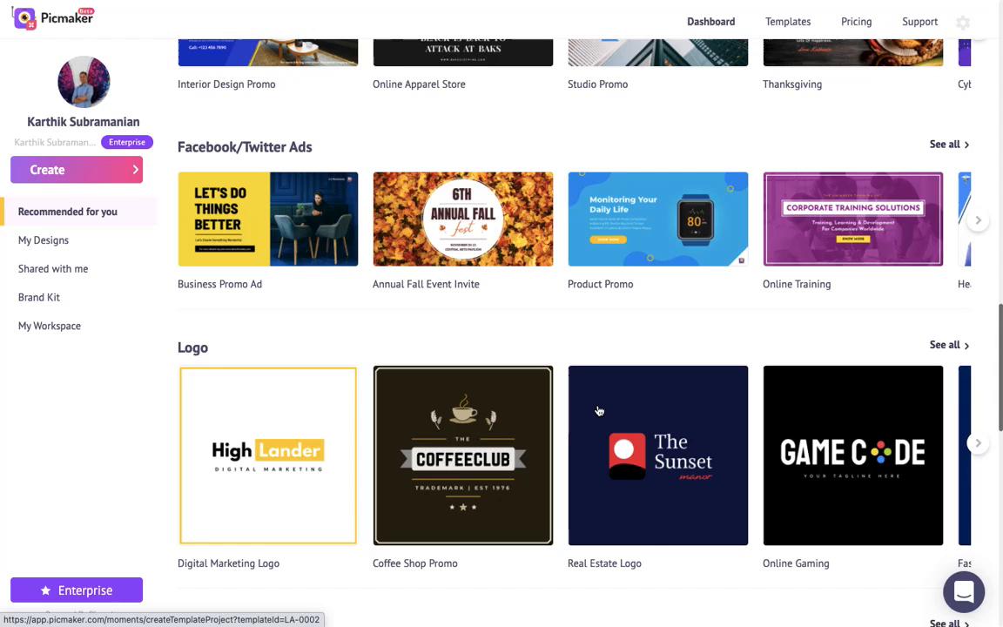
{"action": "mouse_move", "coordinate": [613, 419]}
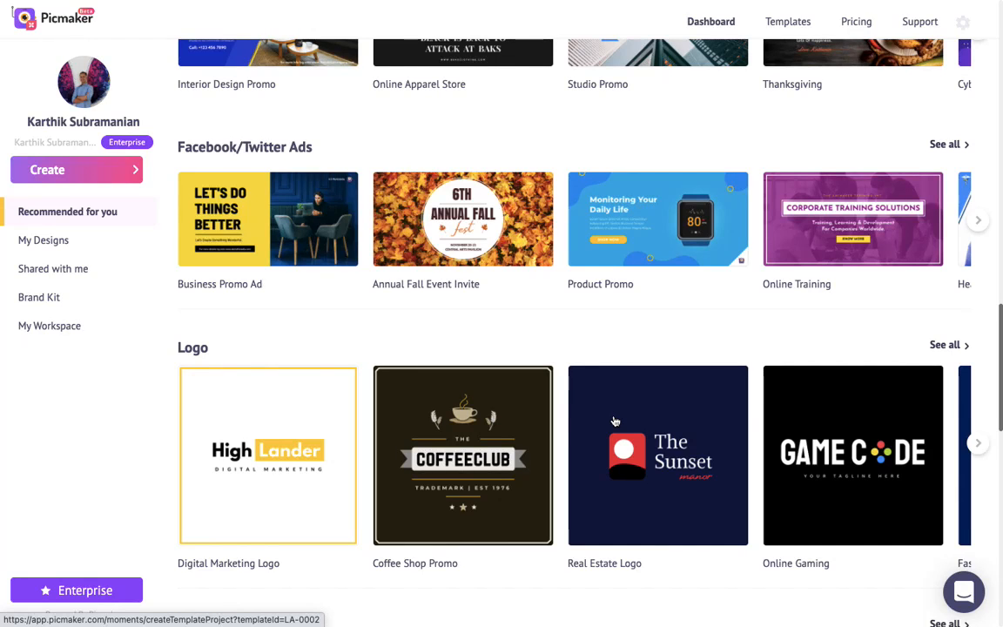
{"action": "scroll", "scroll_direction": "down", "scroll_amount": 3}
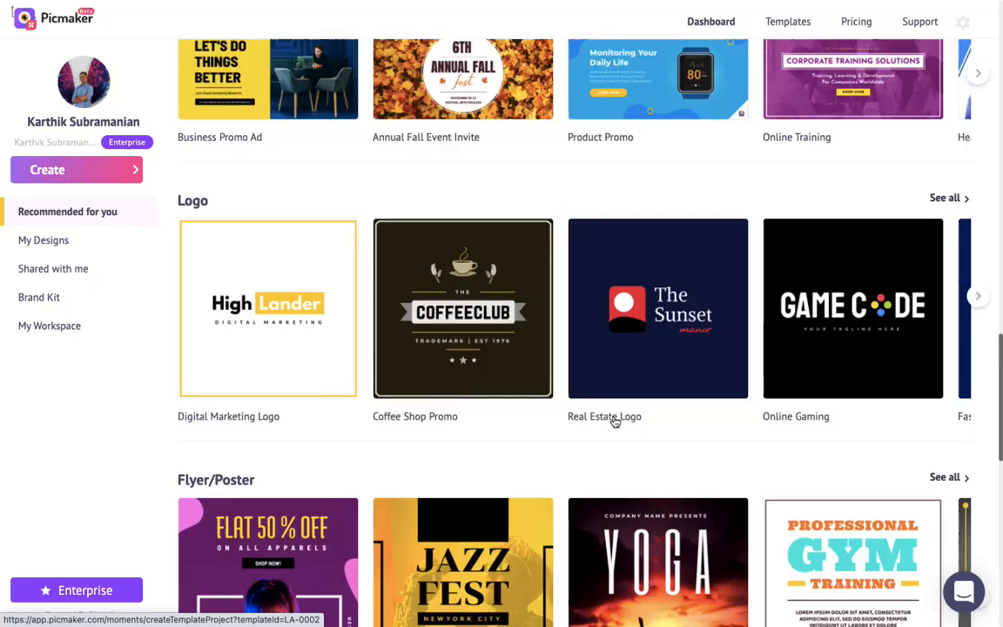
{"action": "scroll", "scroll_direction": "down", "scroll_amount": 3}
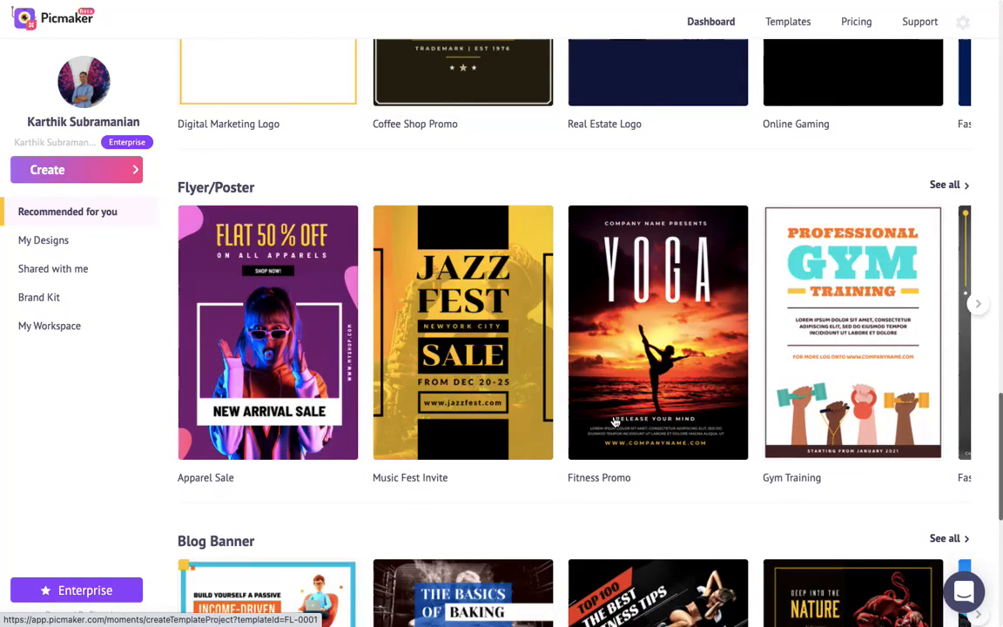
{"action": "scroll", "scroll_direction": "down", "scroll_amount": 3}
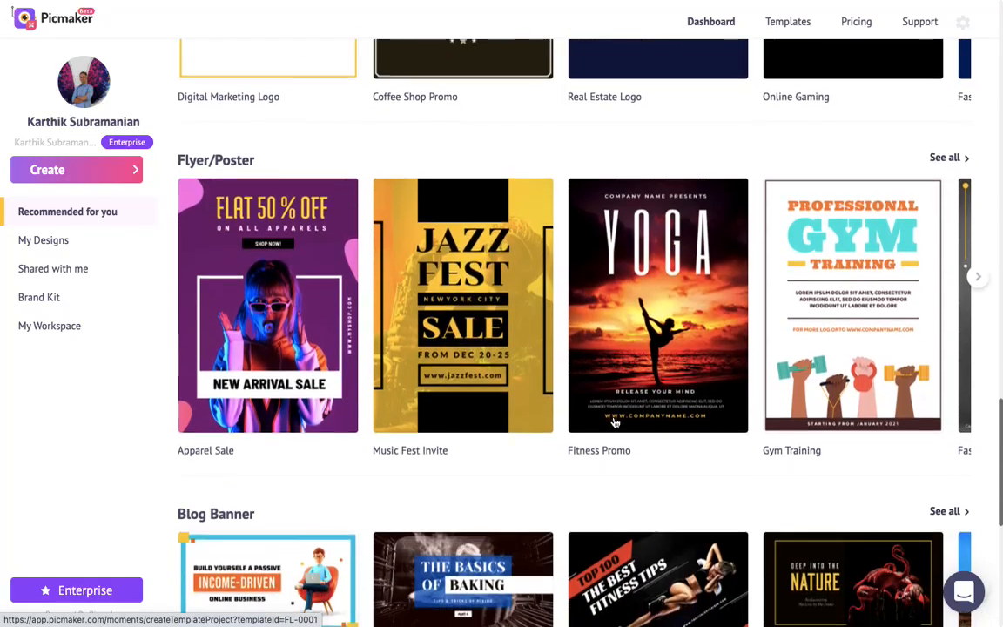
{"action": "scroll", "scroll_direction": "down", "scroll_amount": 3}
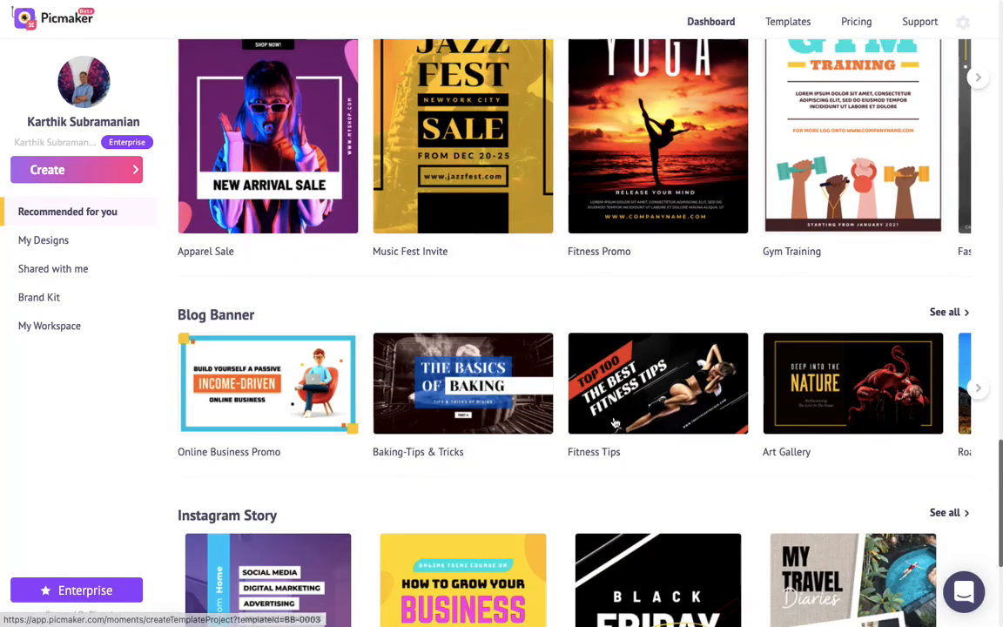
{"action": "mouse_move", "coordinate": [662, 296]}
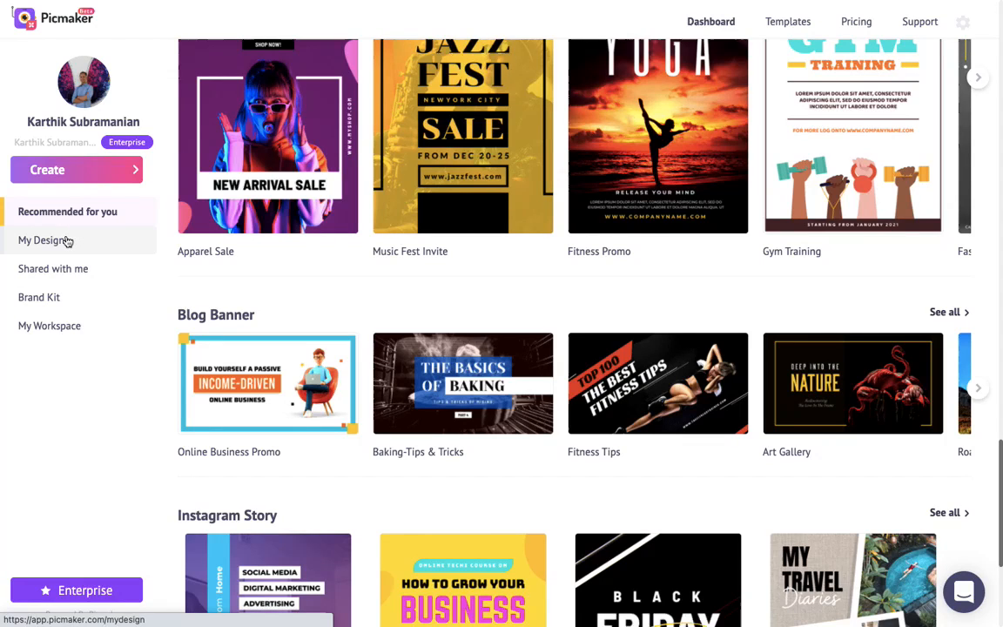
- Visit My Designs listing one project, then the empty Shared Projects page
{"action": "left_click", "coordinate": [45, 240]}
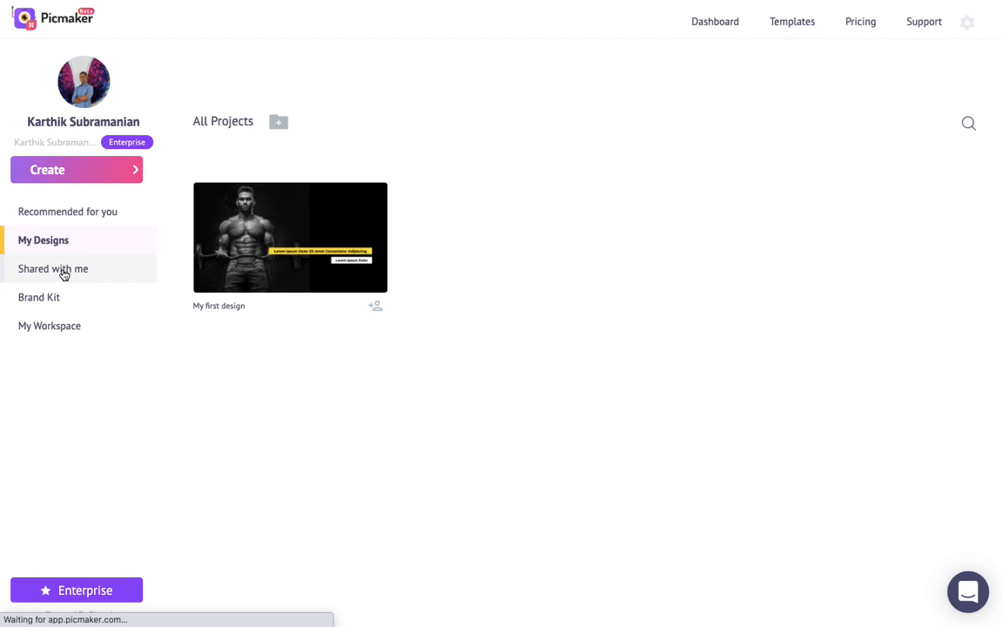
{"action": "left_click", "coordinate": [52, 268]}
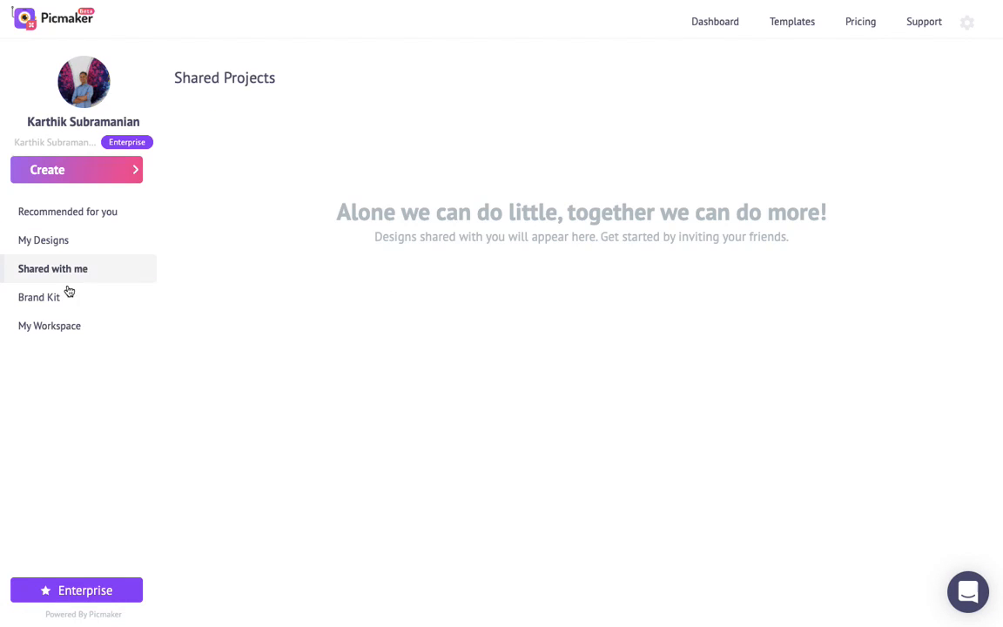
{"action": "left_click", "coordinate": [48, 326]}
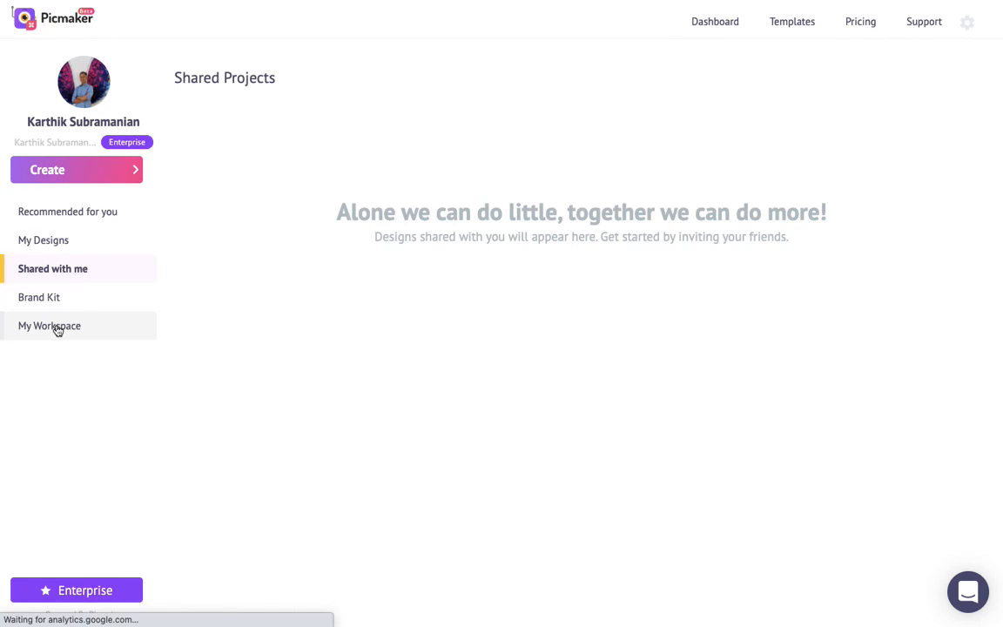
- Show the workspace invite page and the Admin/Member role choices for the first invitee
{"action": "left_click", "coordinate": [48, 326]}
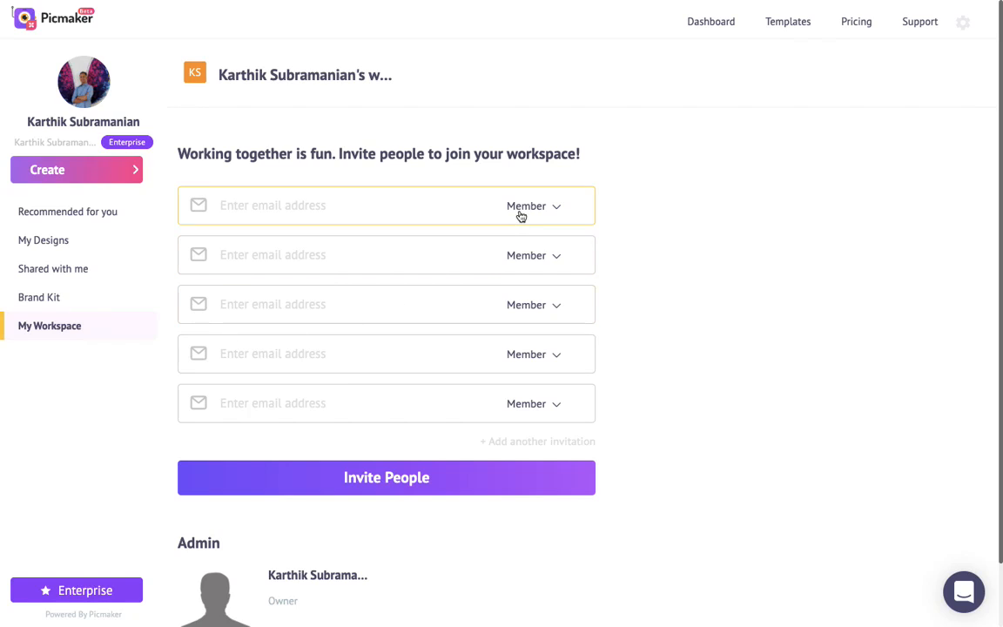
{"action": "left_click", "coordinate": [531, 206]}
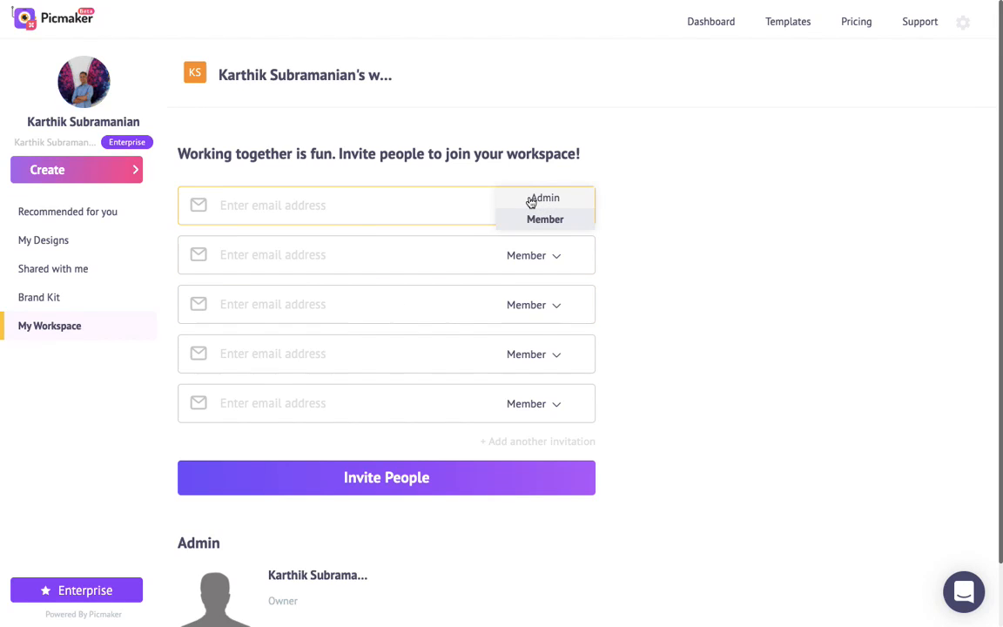
{"action": "mouse_move", "coordinate": [99, 220]}
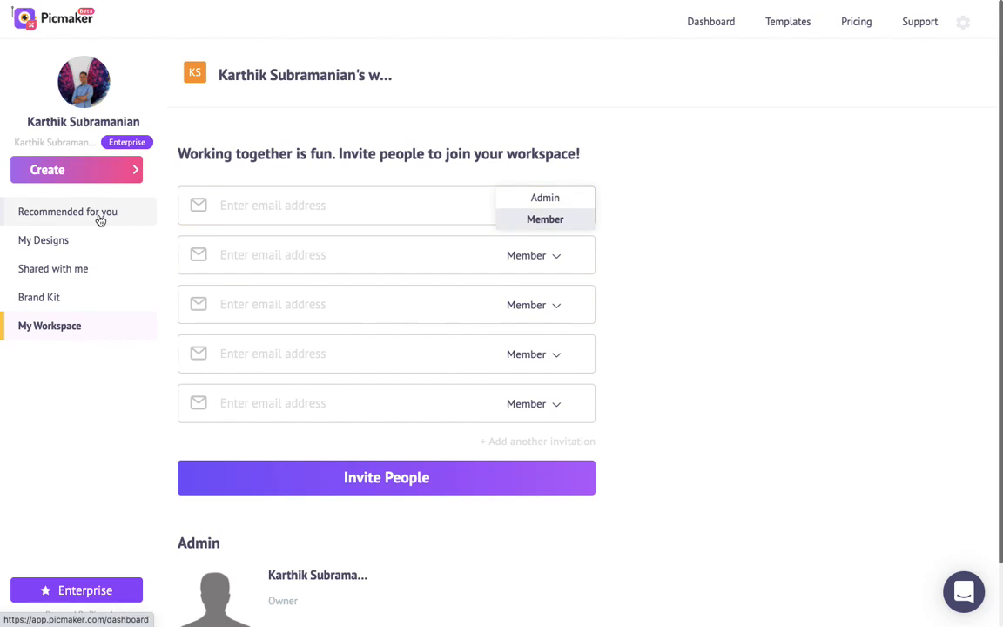